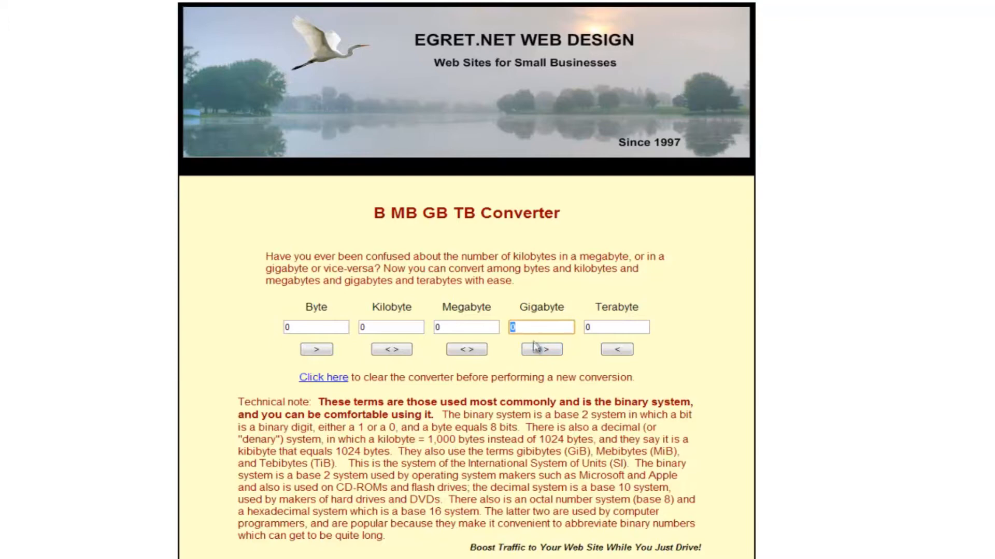
click(541, 349)
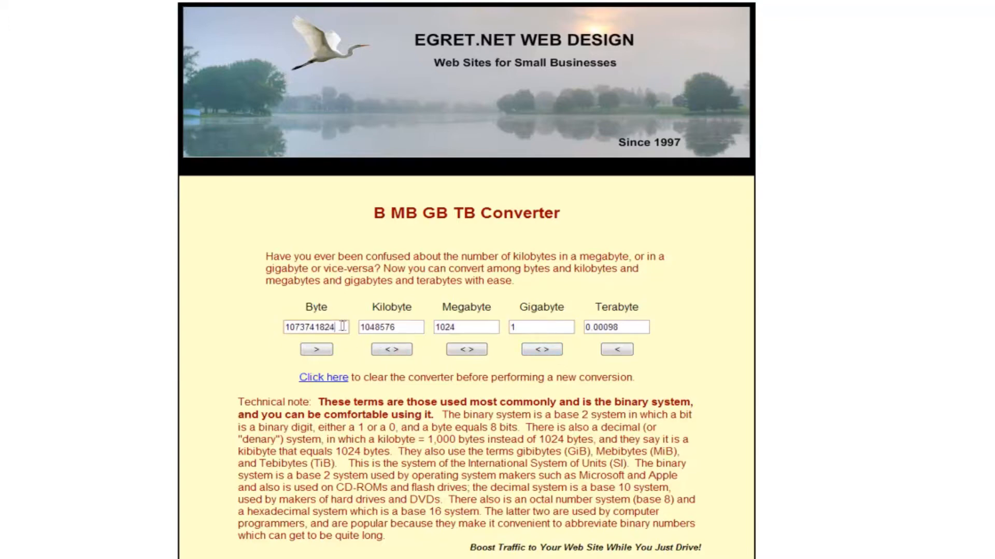
right_click(316, 327)
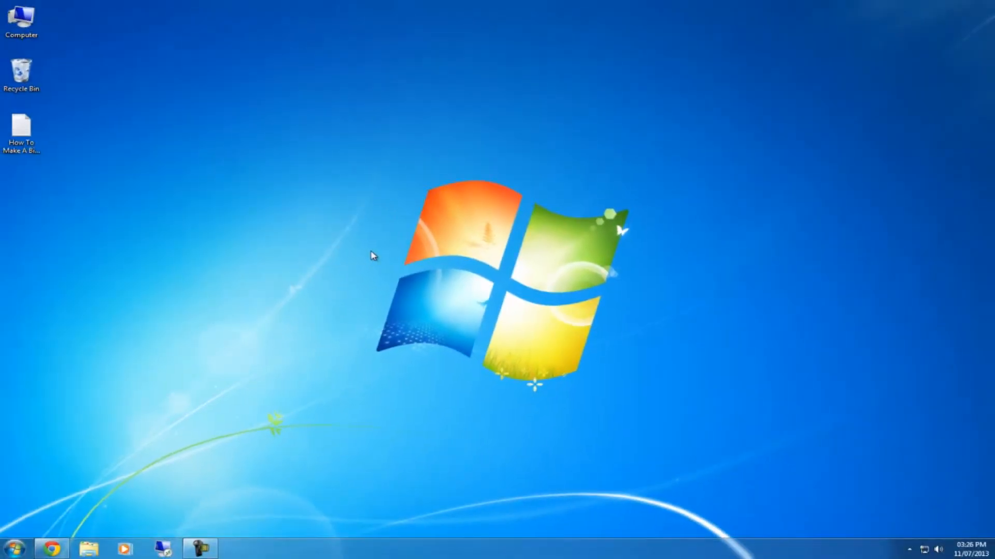
double_click(21, 131)
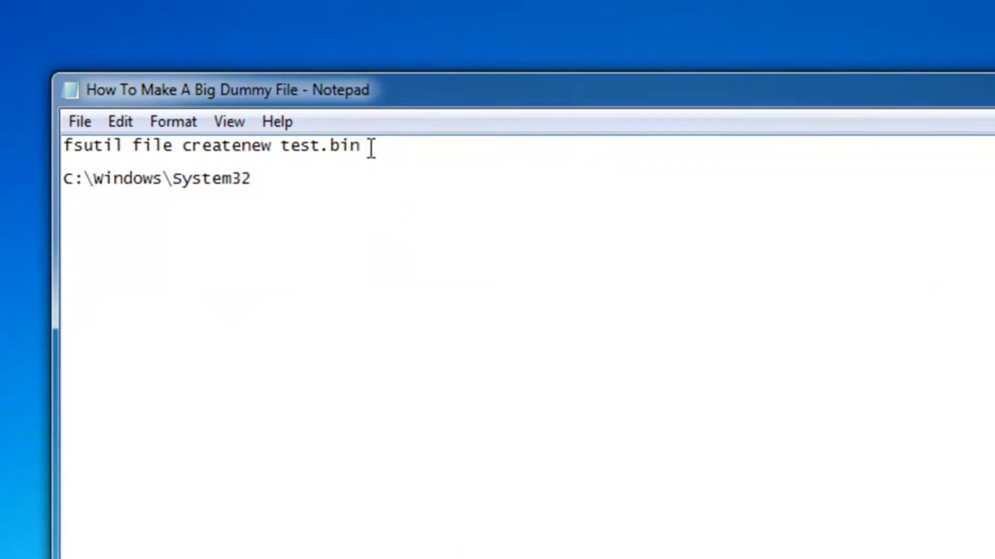
text(1073741824)
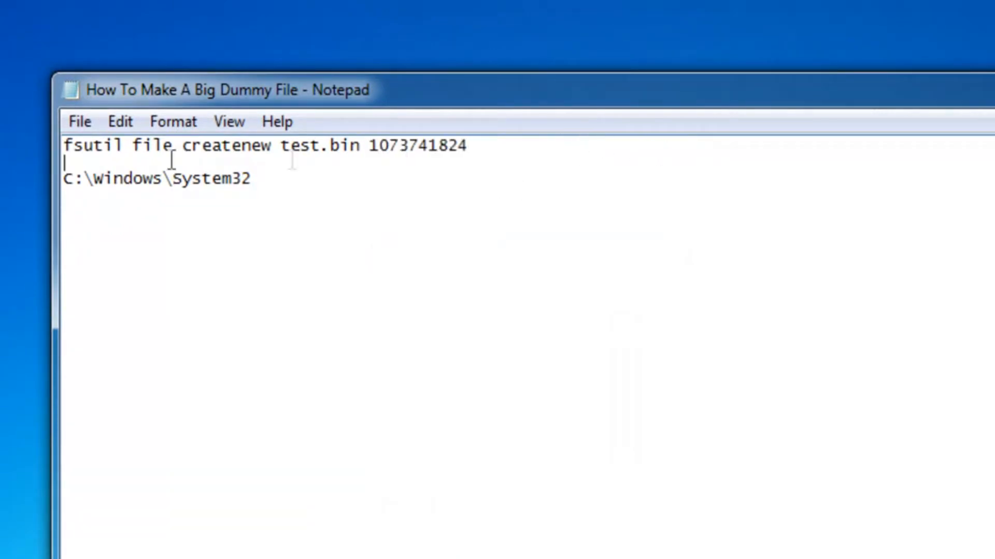
right_click(254, 145)
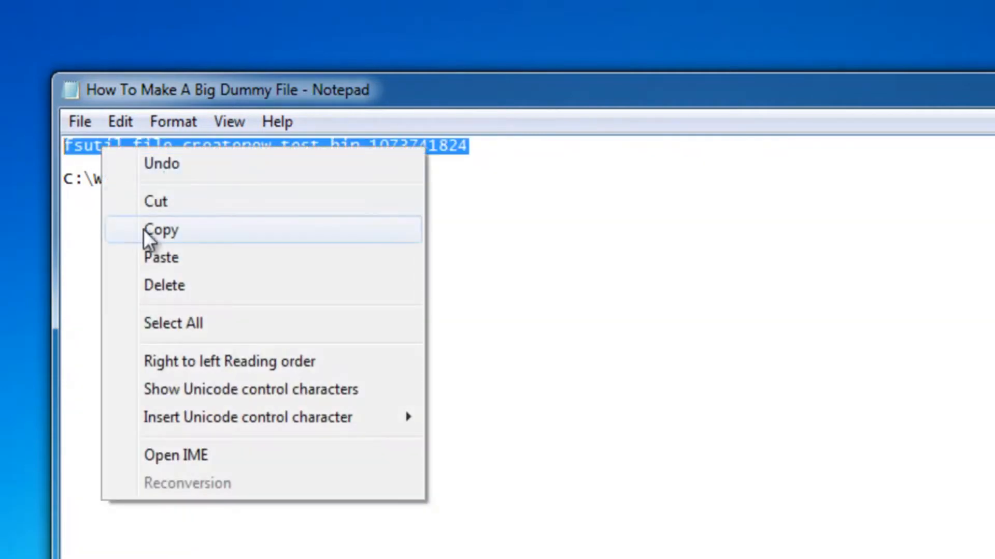
Step: Launch cmd from the Start menu search as administrator
click(13, 547)
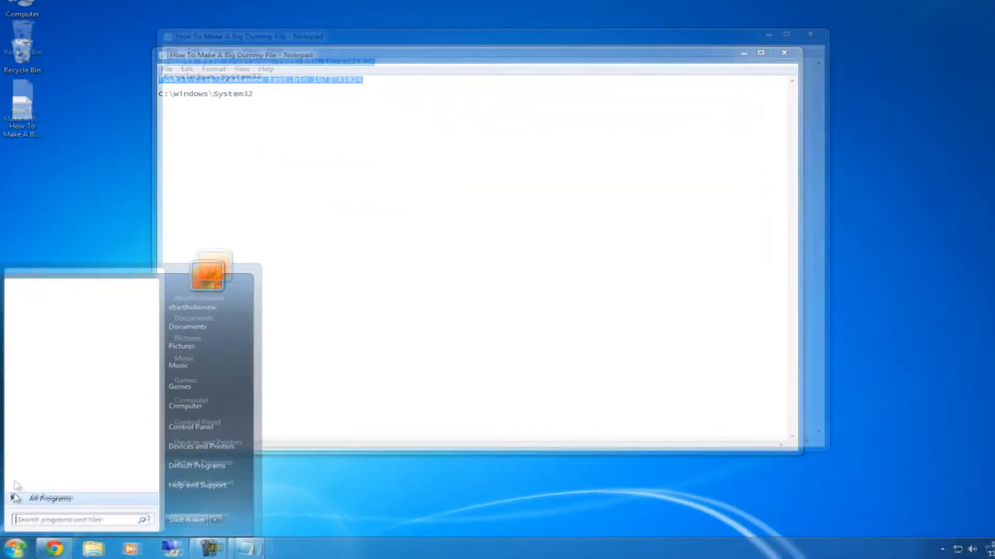
text(cmd)
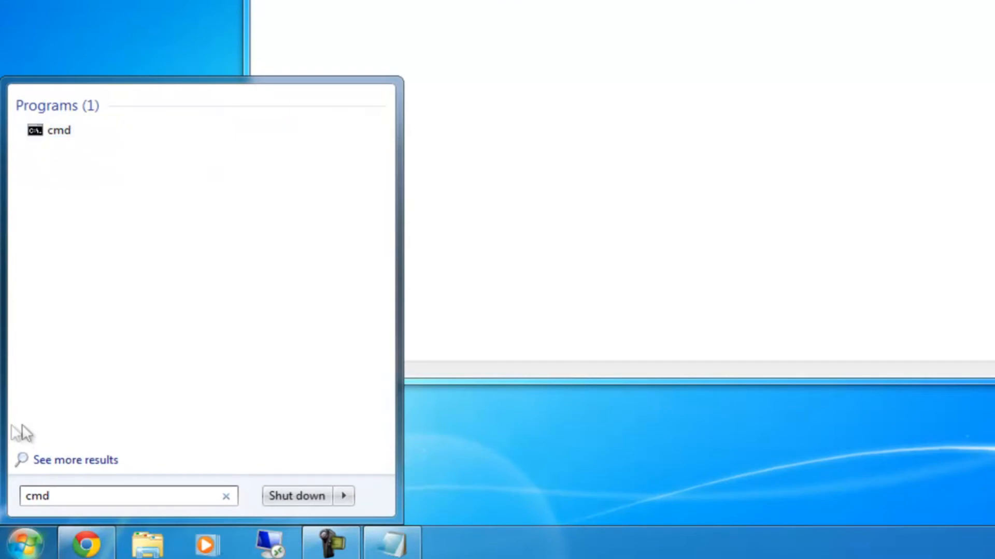
right_click(58, 130)
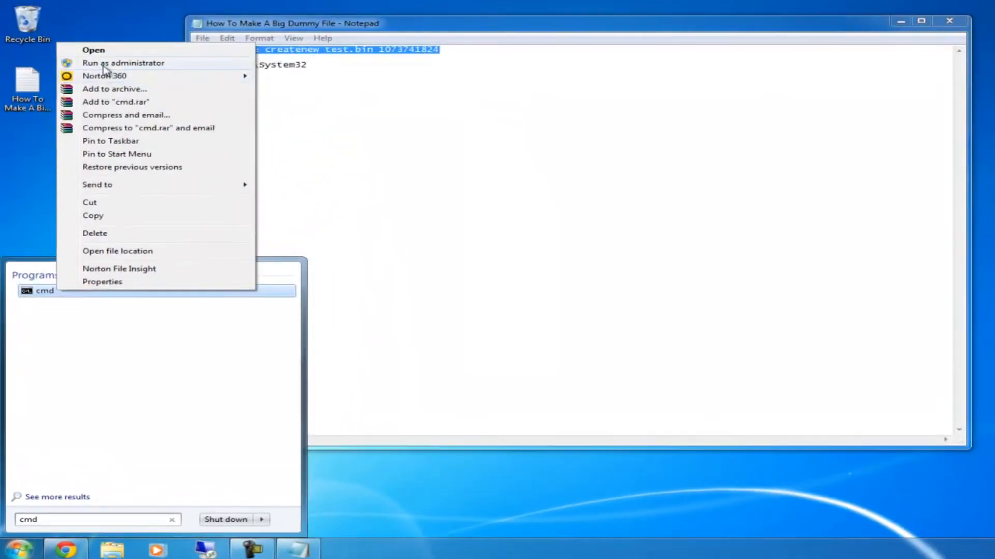
click(123, 64)
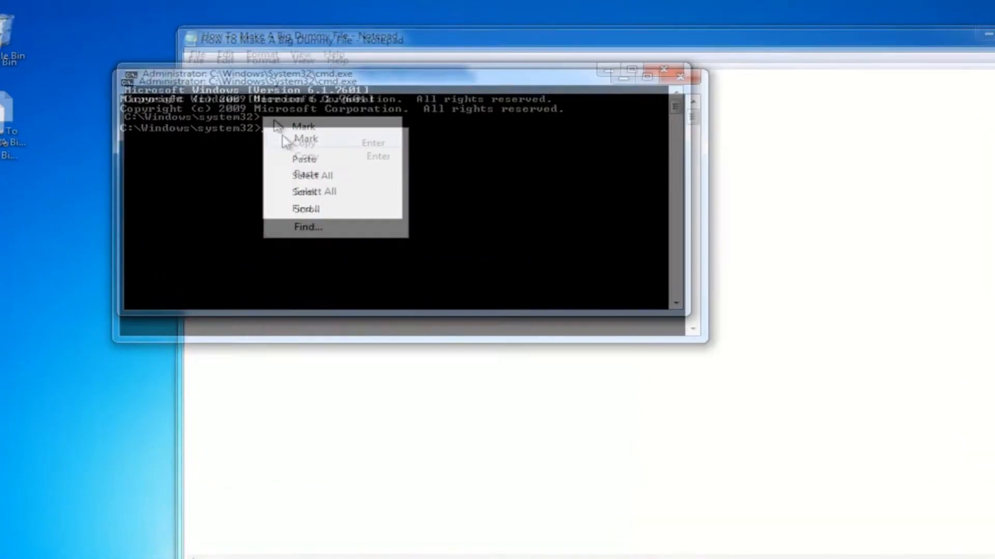
Step: Run the pasted fsutil command to create C:\Windows\system32\test.bin and close the console
click(304, 159)
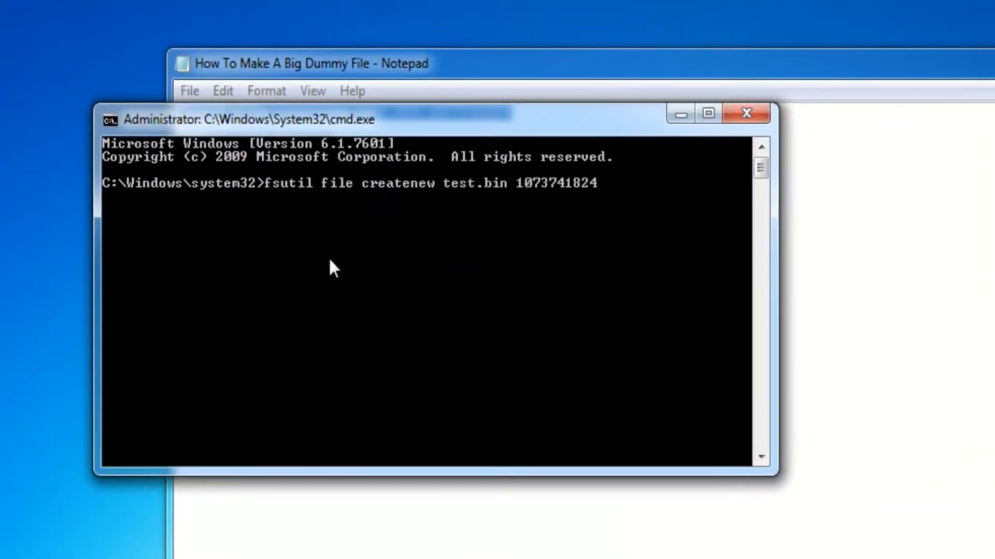
key(Return)
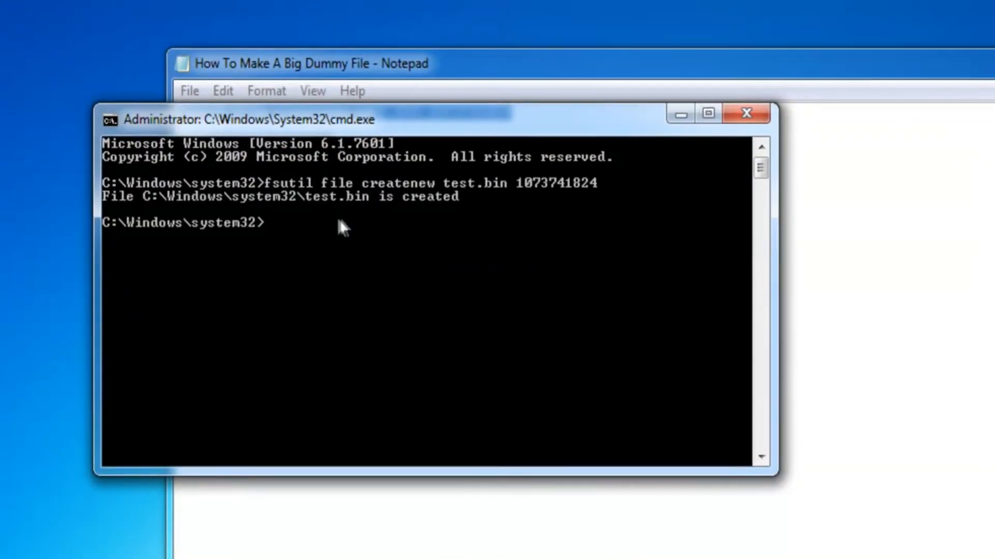
mouse_move(747, 114)
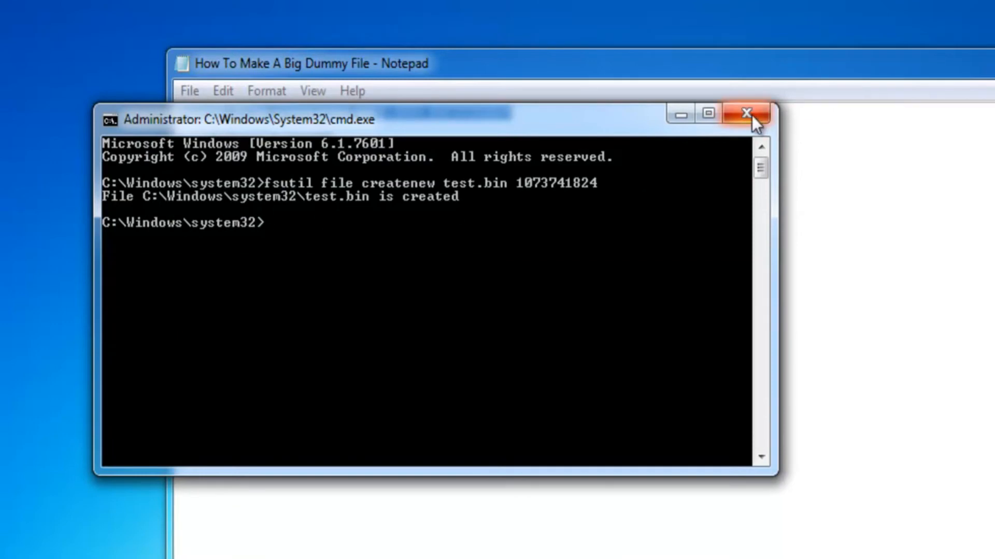
click(750, 114)
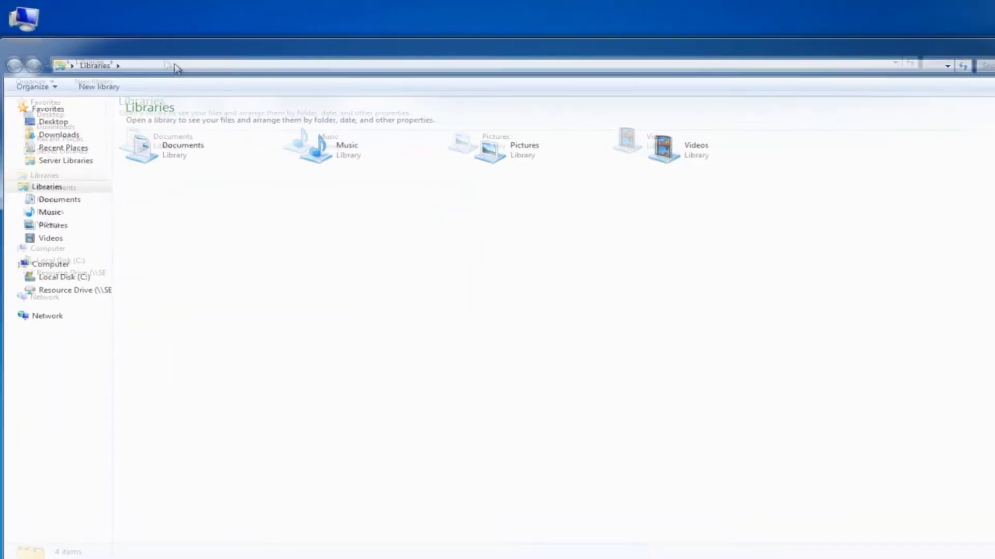
Step: Navigate Explorer to C:\Windows\System32 via the pasted address path
right_click(95, 66)
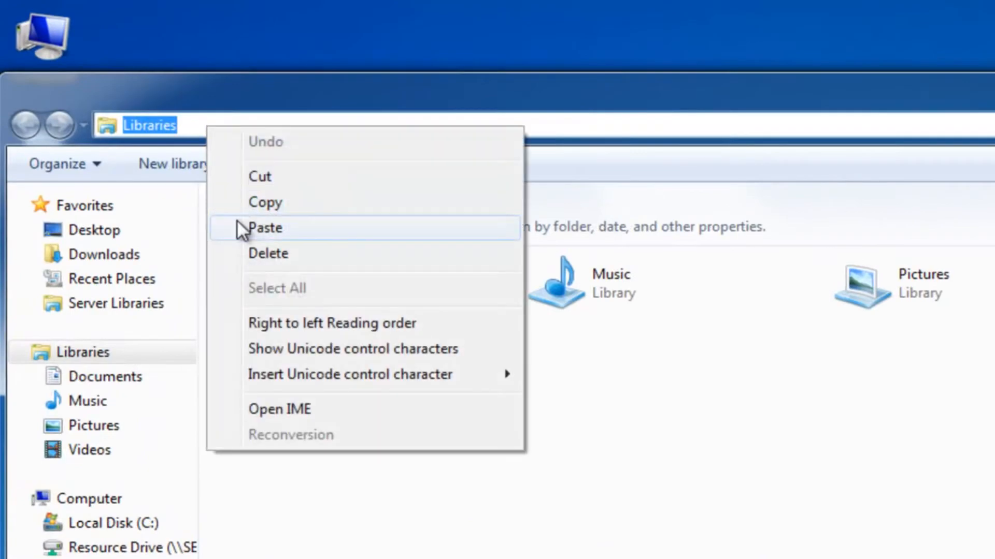
click(265, 228)
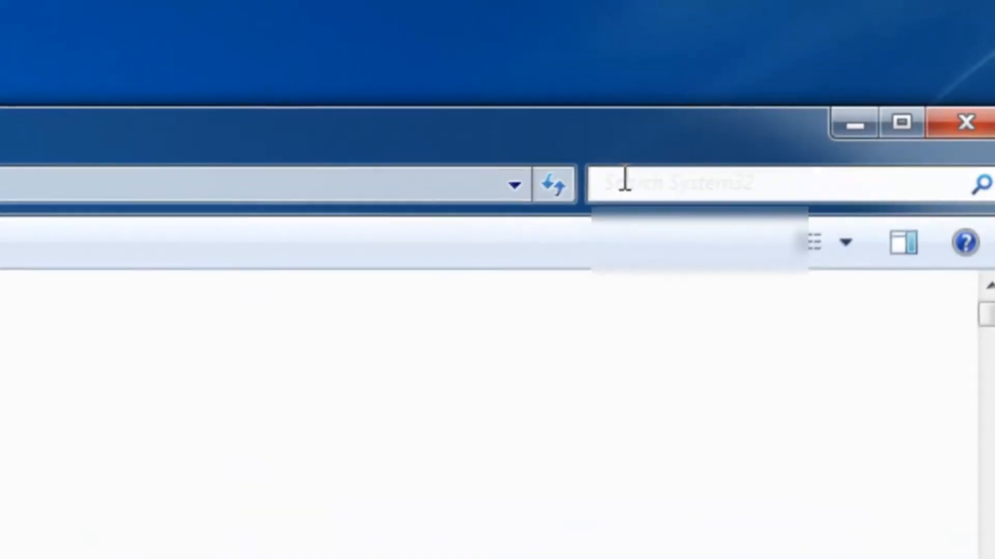
Step: Search System32 for 'test' and move the 1 GB test.bin to the desktop, continuing past the permission warning
text(test)
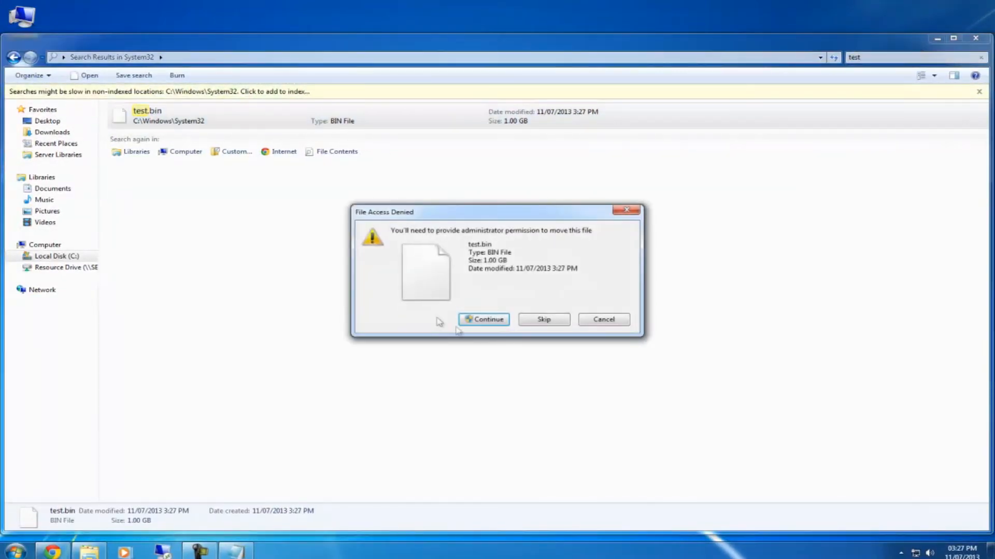
click(603, 319)
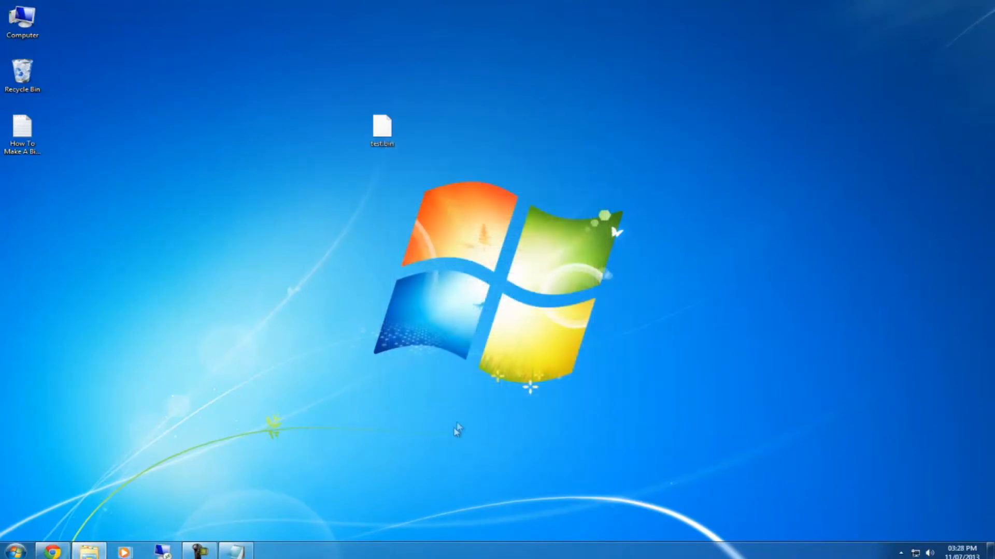
mouse_move(466, 386)
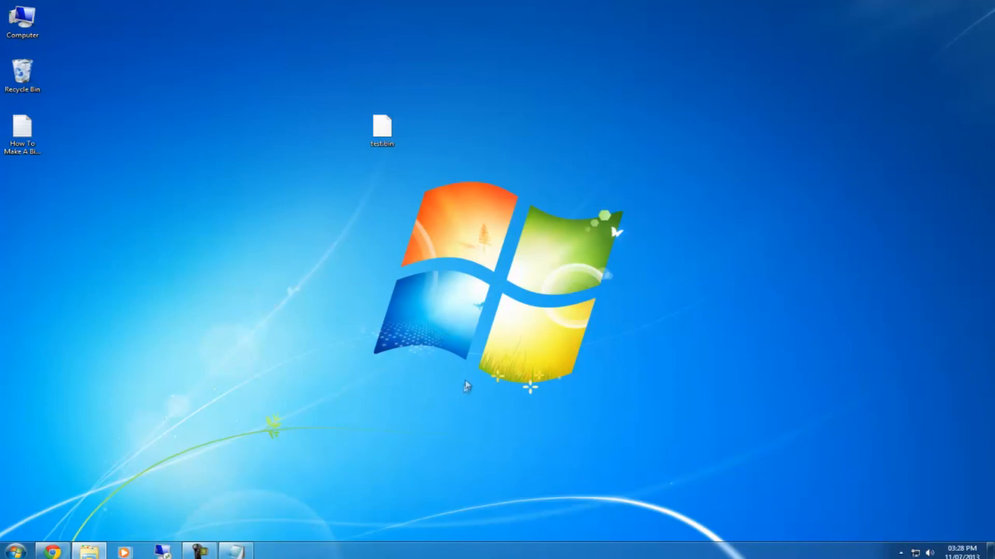